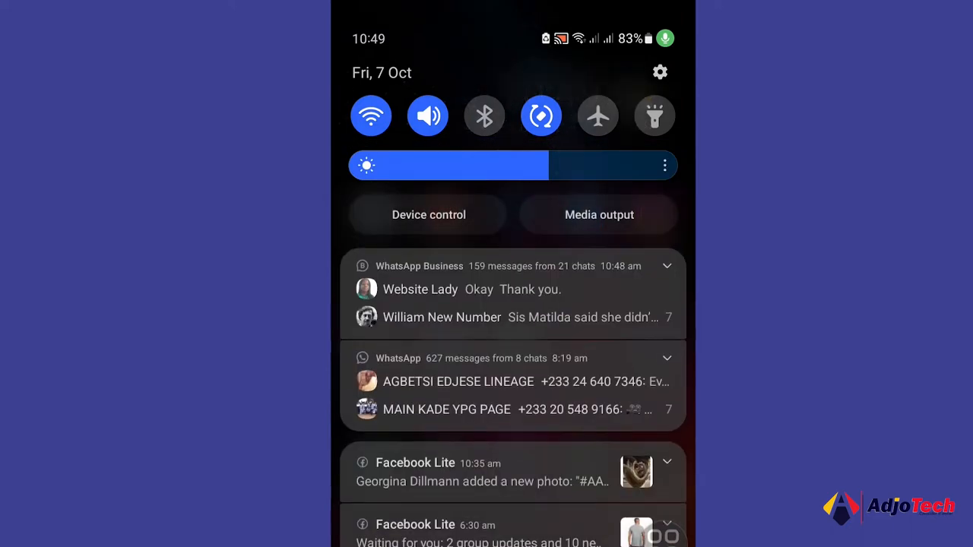
# Go from Settings through Connections to the Wi-Fi page showing AdjoTech 360
pyautogui.click(659, 72)
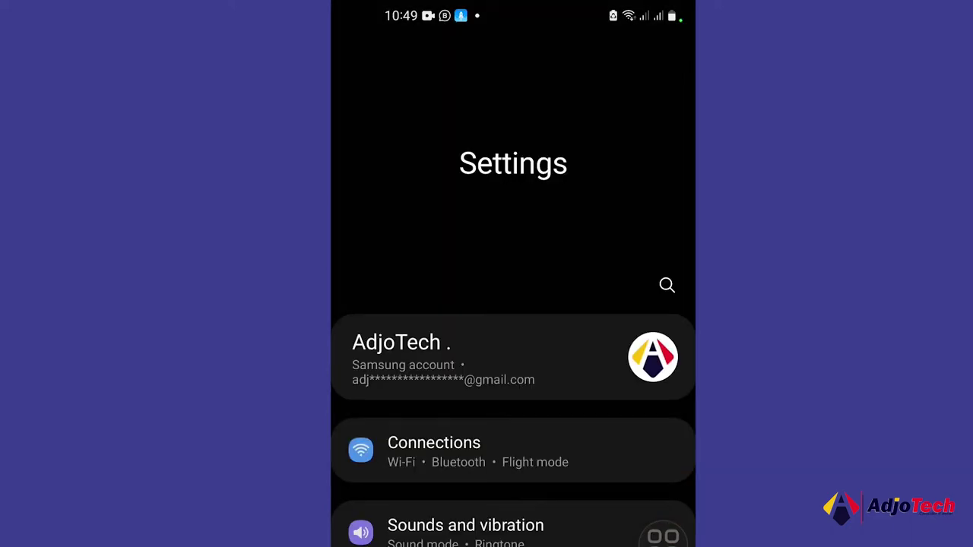
pyautogui.click(496, 452)
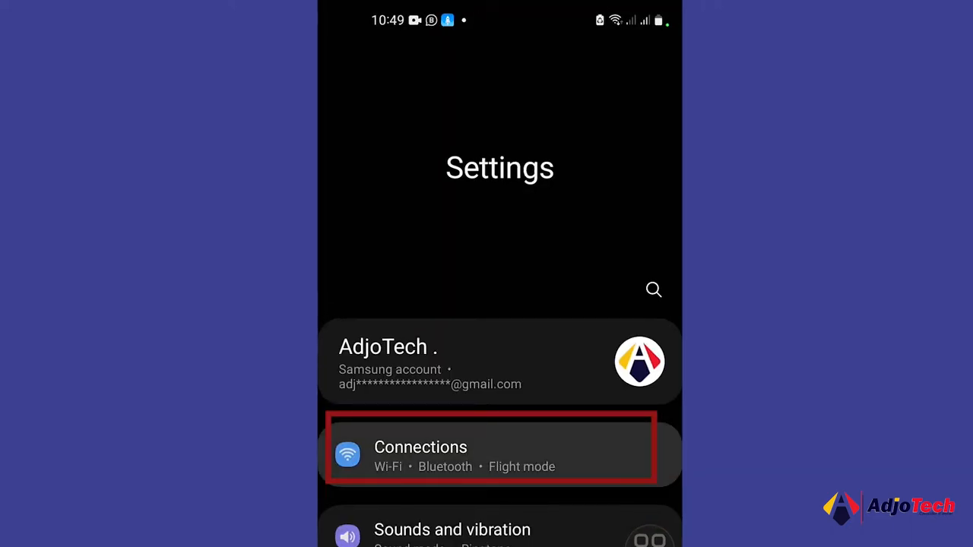
pyautogui.click(421, 447)
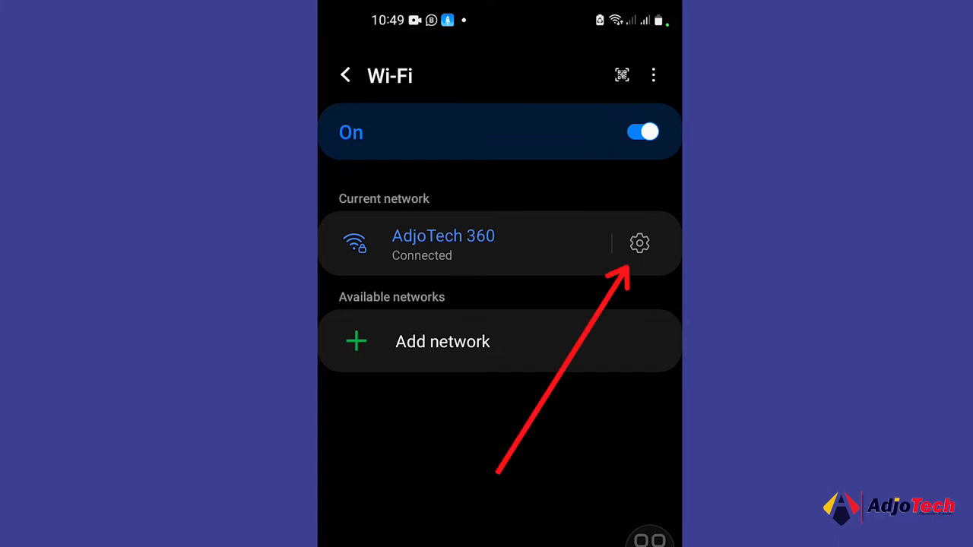
# Open AdjoTech 360's network details and display its sharing QR code
pyautogui.click(639, 244)
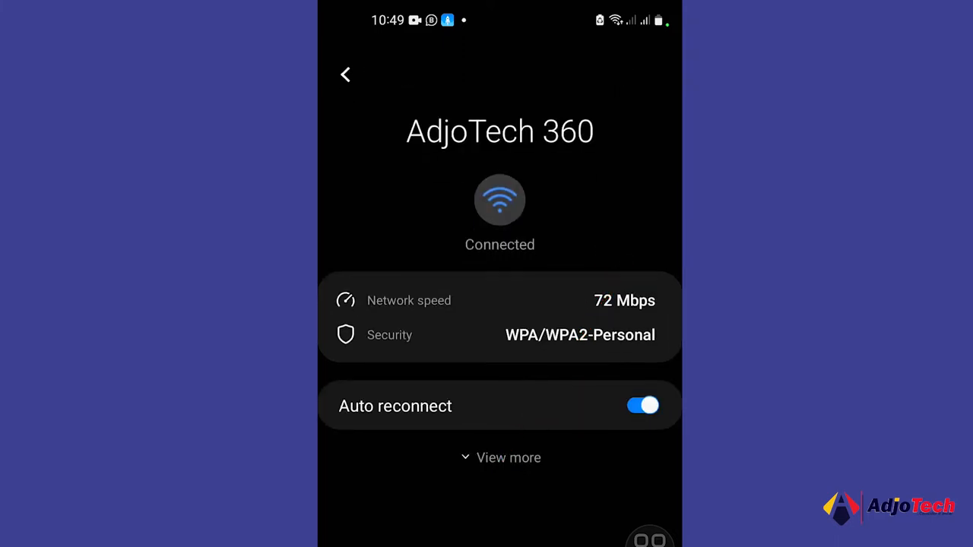
pyautogui.scroll(-3)
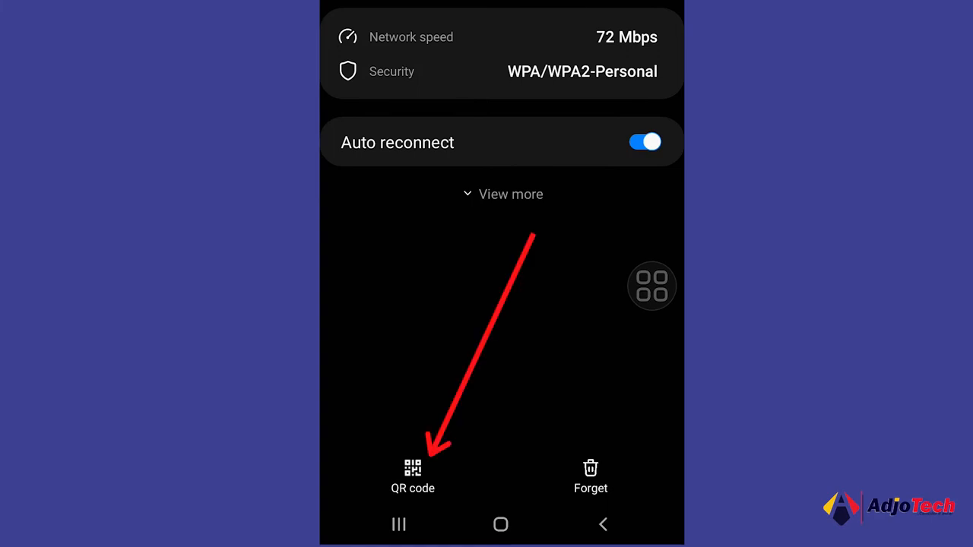
pyautogui.click(412, 471)
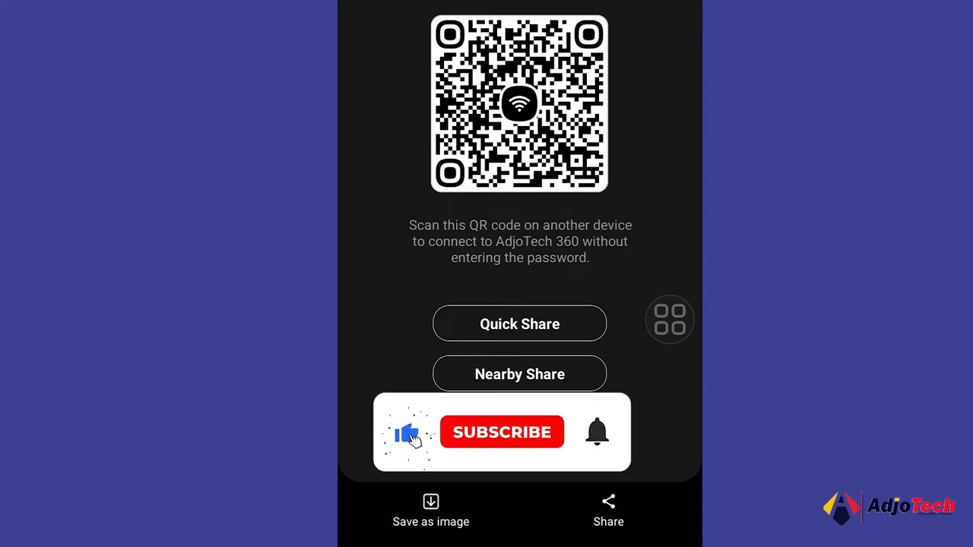
# Save the AdjoTech 360 QR code as an image and open the browser's address bar
pyautogui.click(502, 431)
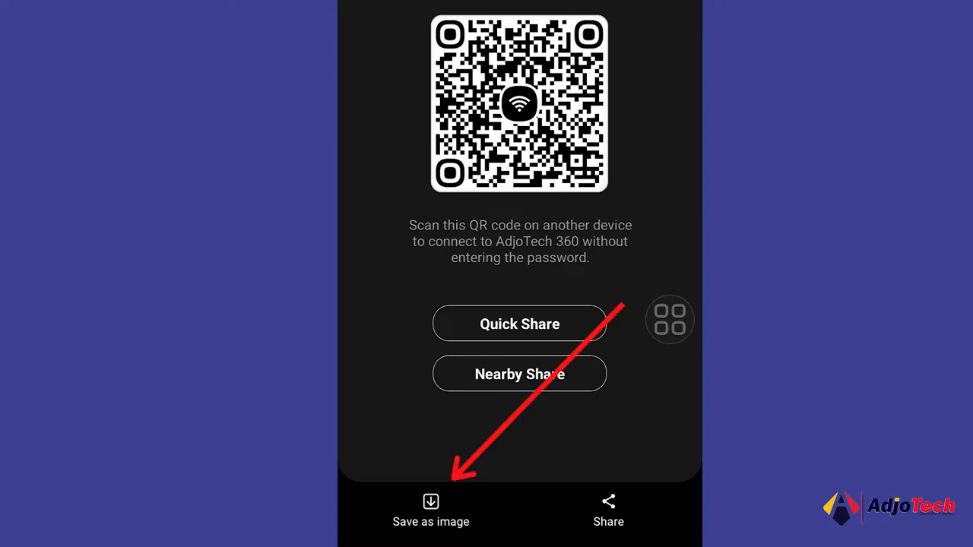
pyautogui.click(431, 502)
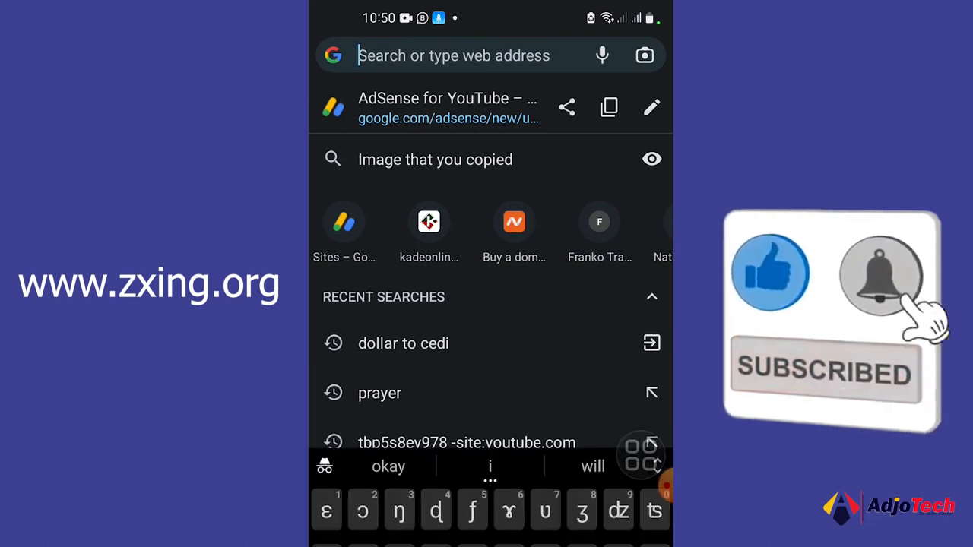
# Enter zxing.org in Chrome's address bar to reach the ZXing Decoder Online
pyautogui.write('zxing.org/w/decode.js')
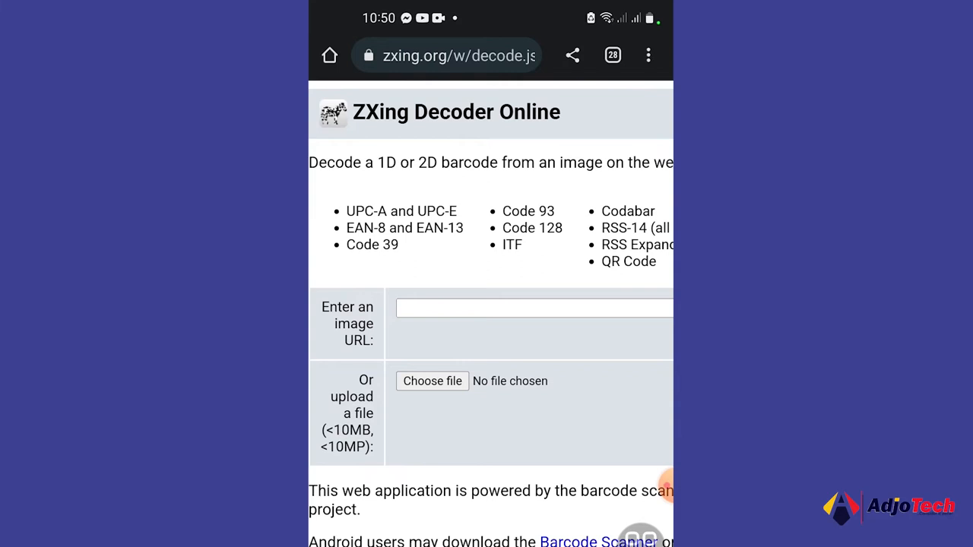
# Choose the saved Wi-Fi QR code image and submit it for decoding
pyautogui.click(432, 380)
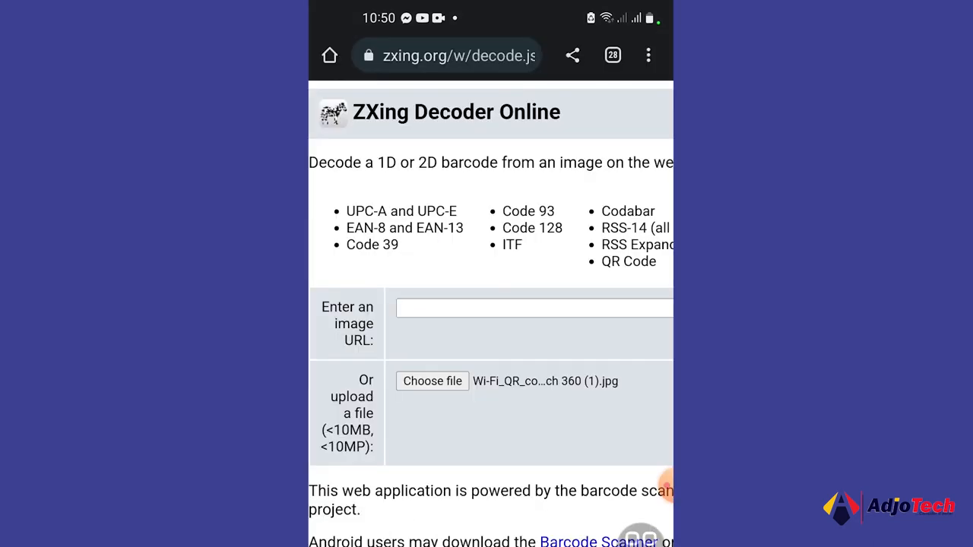
pyautogui.hscroll(3)
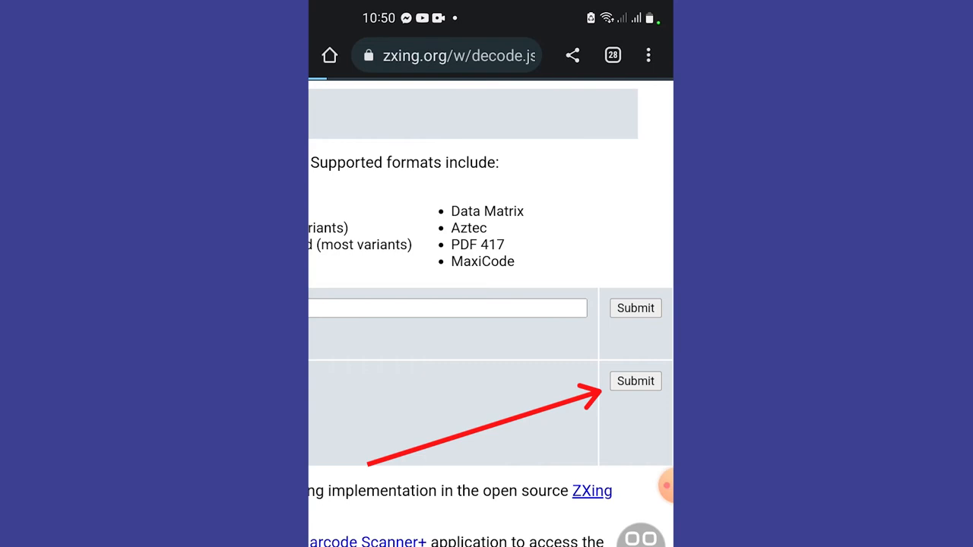
pyautogui.click(635, 381)
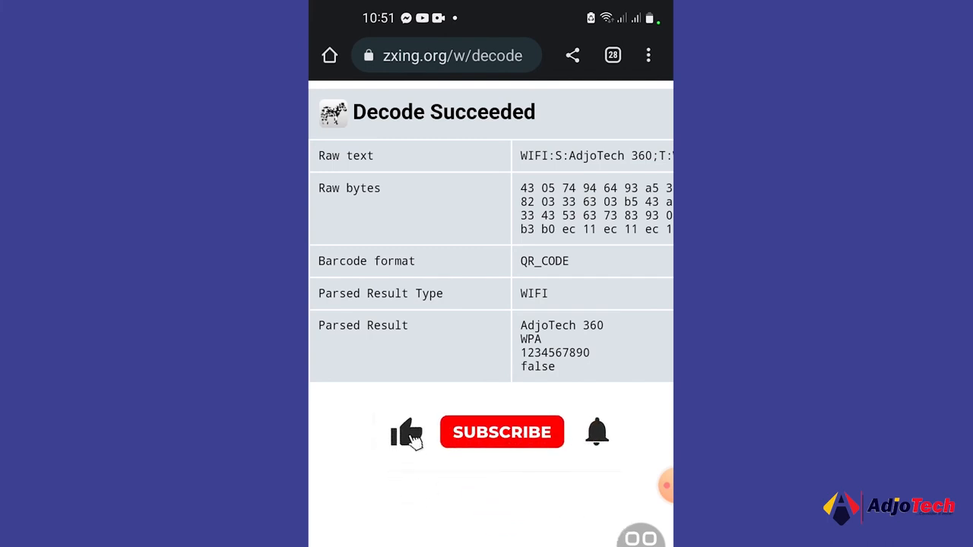
pyautogui.click(502, 432)
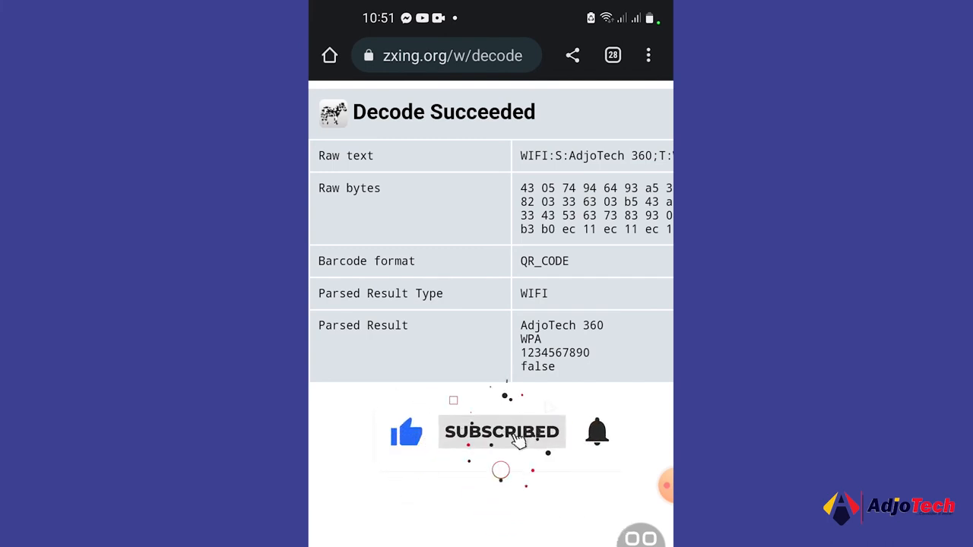